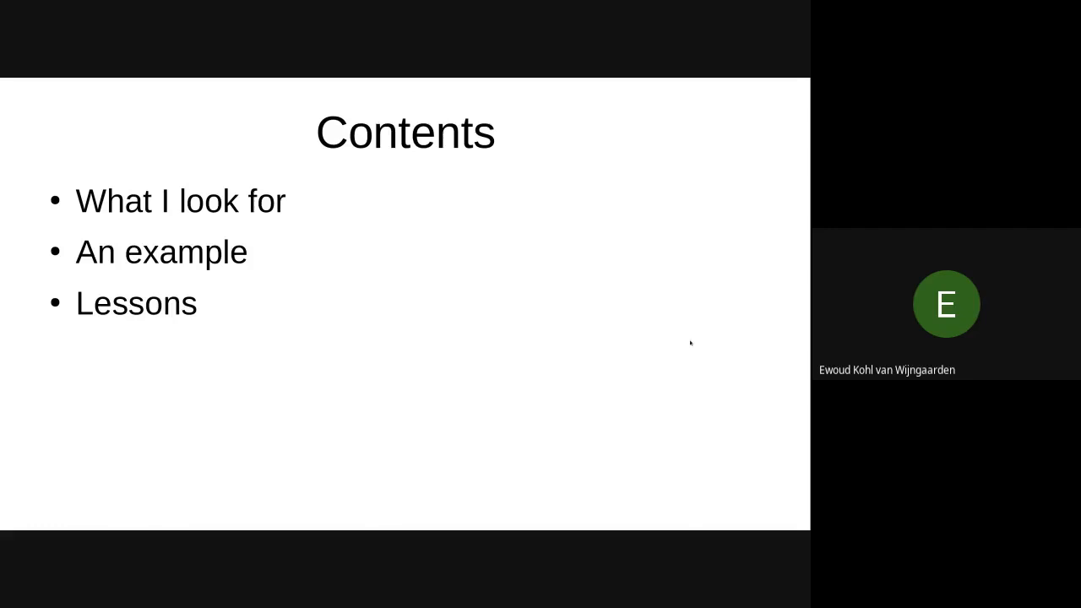
mouse_move(691, 343)
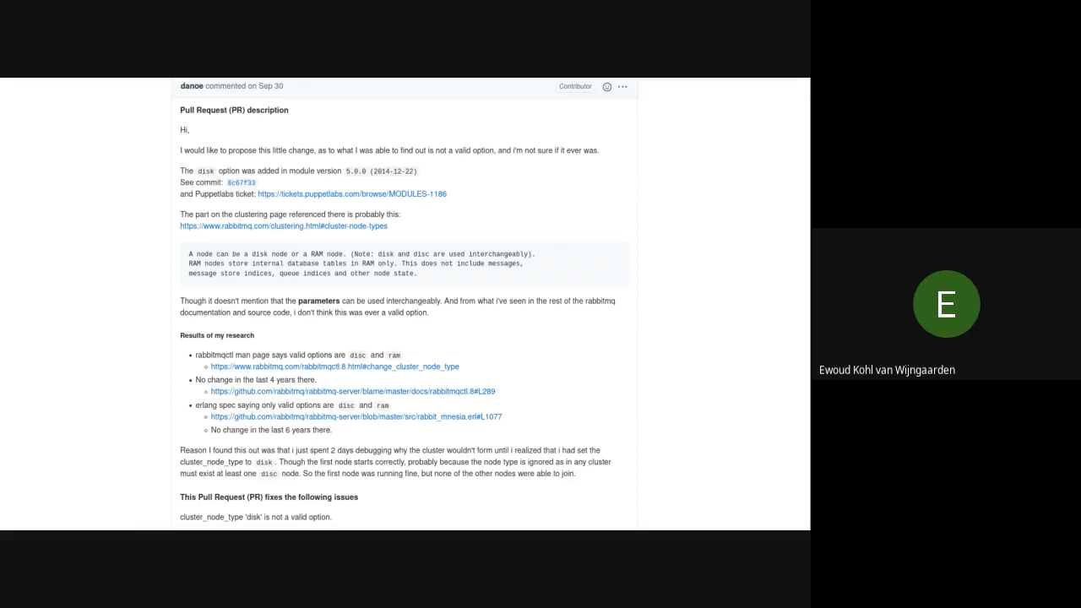
mouse_move(250, 202)
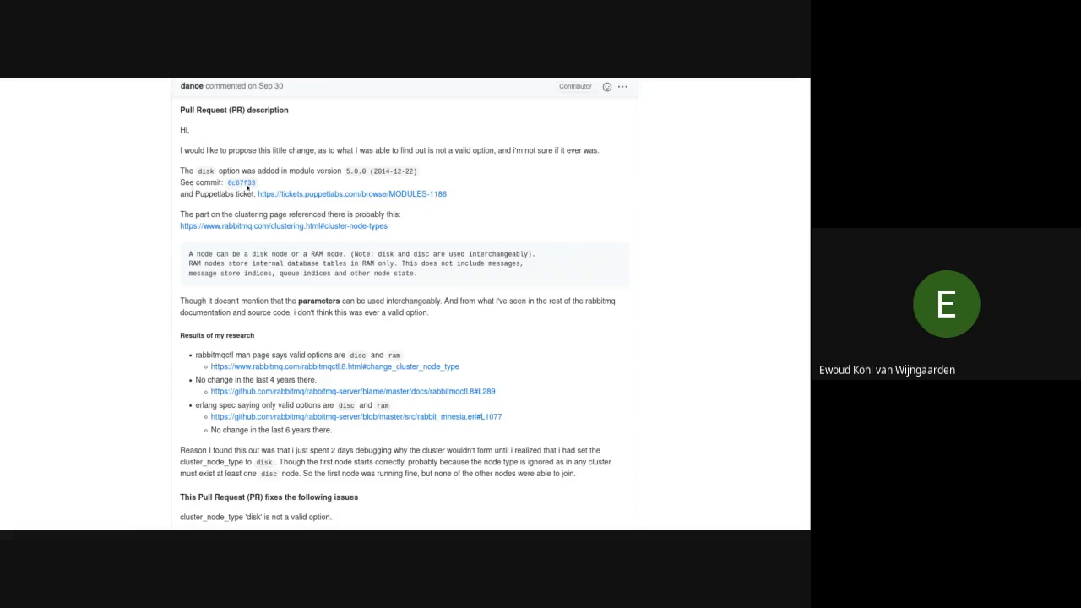
Open the commit hash linked in the pull request description to view its diff allowing disk as a cluster node type
click(240, 182)
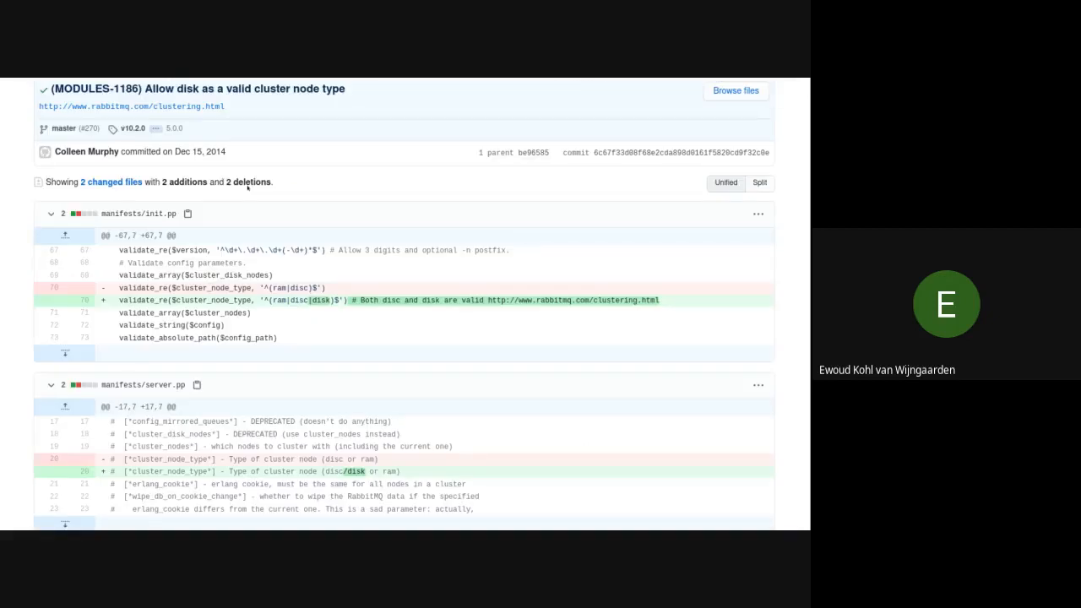